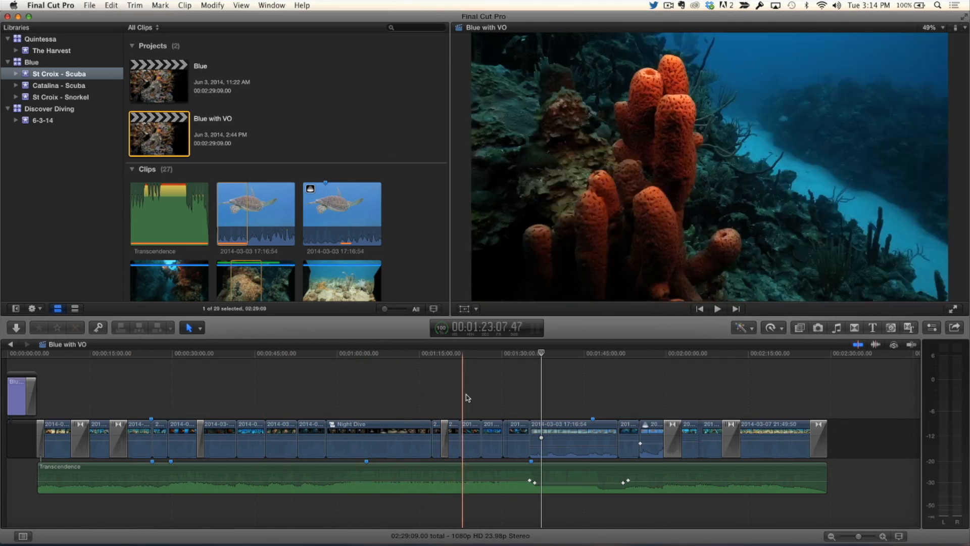
Move the playhead onto the turtle shot at about 00:01:37.
left_click(543, 352)
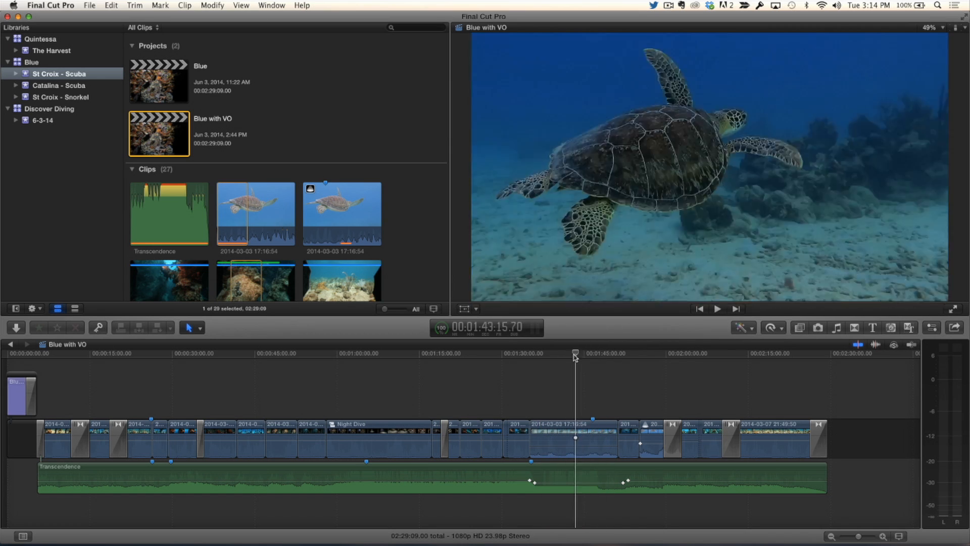
left_click_drag(575, 351, 543, 351)
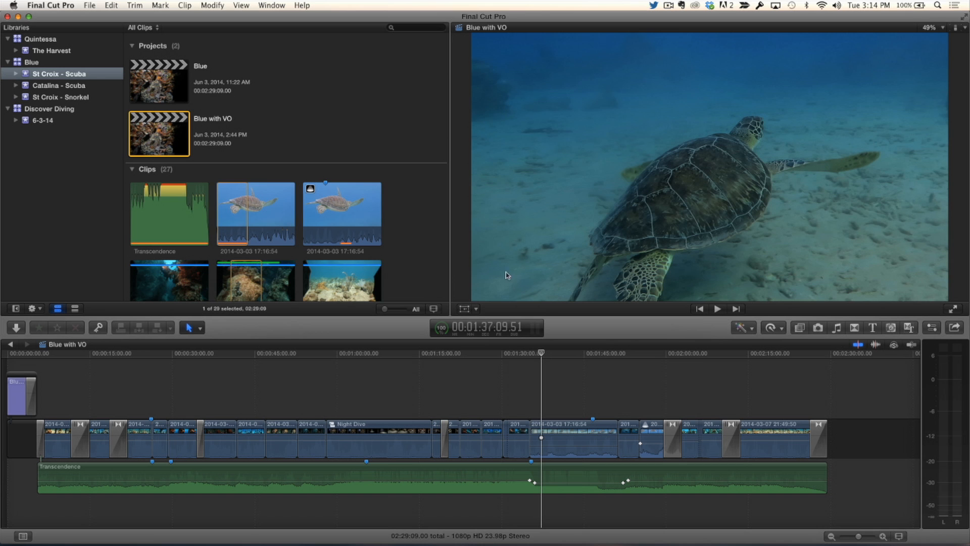
Bring up Record Voiceover from the Window menu, showing the Turtle VO recording.
left_click(271, 5)
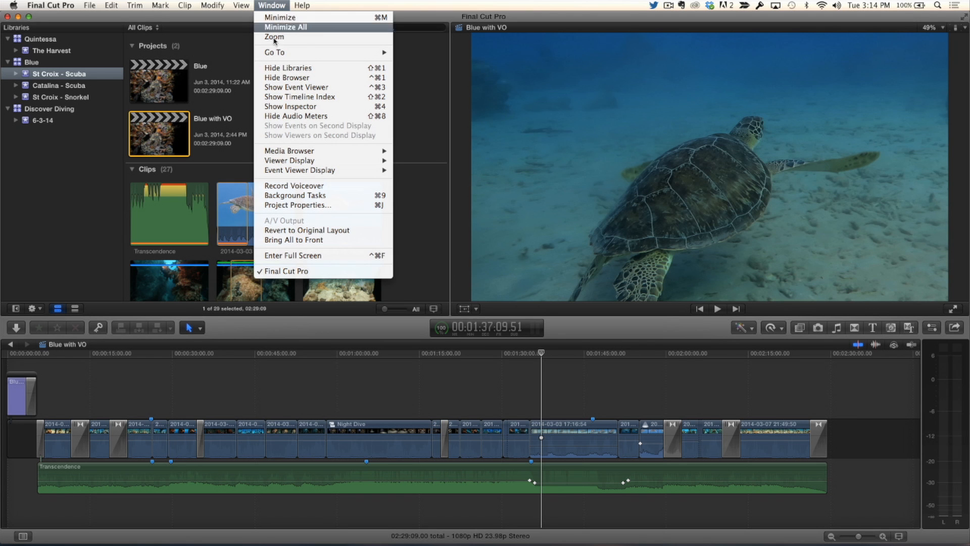
mouse_move(294, 186)
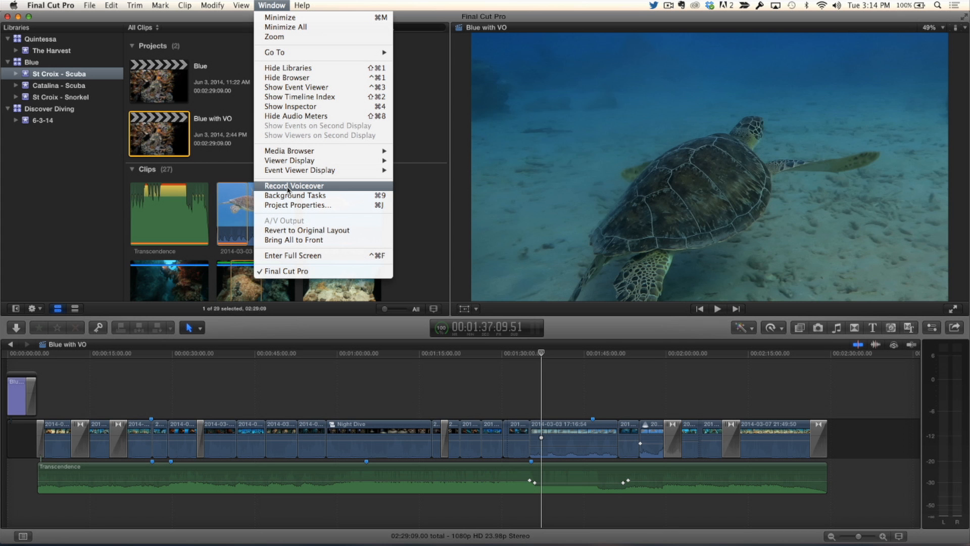
left_click(293, 186)
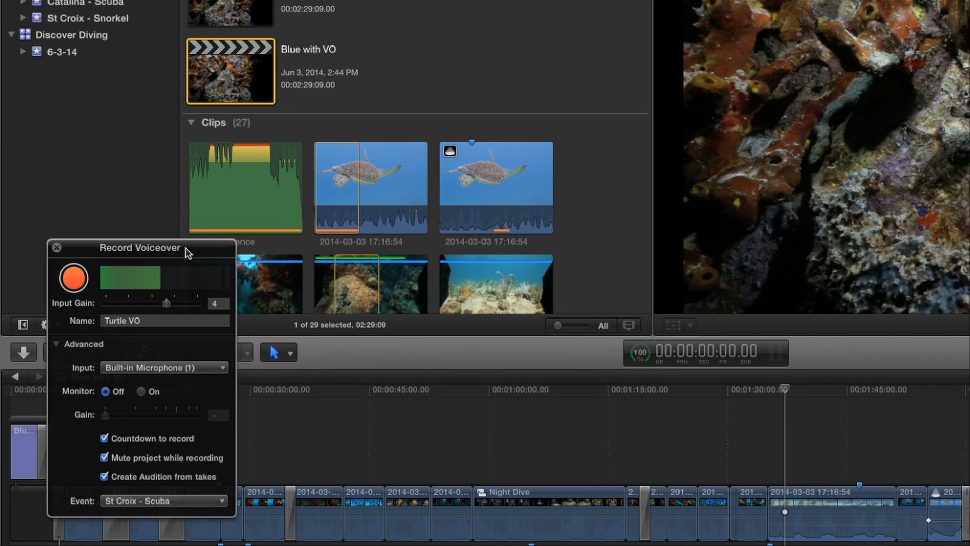
Centre the Record Voiceover window, check input gain 4, toggle Advanced and show the Input sources list.
left_click_drag(141, 246, 503, 171)
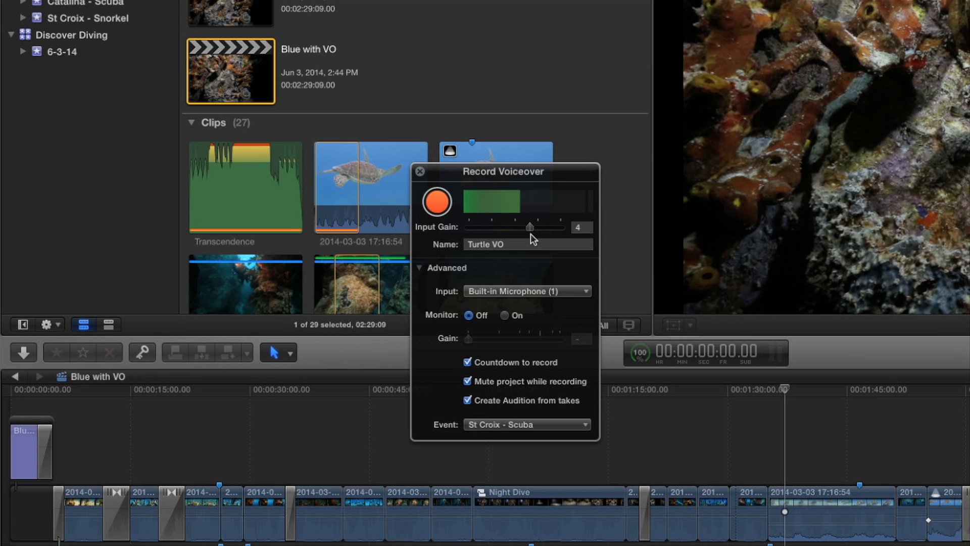
left_click(528, 243)
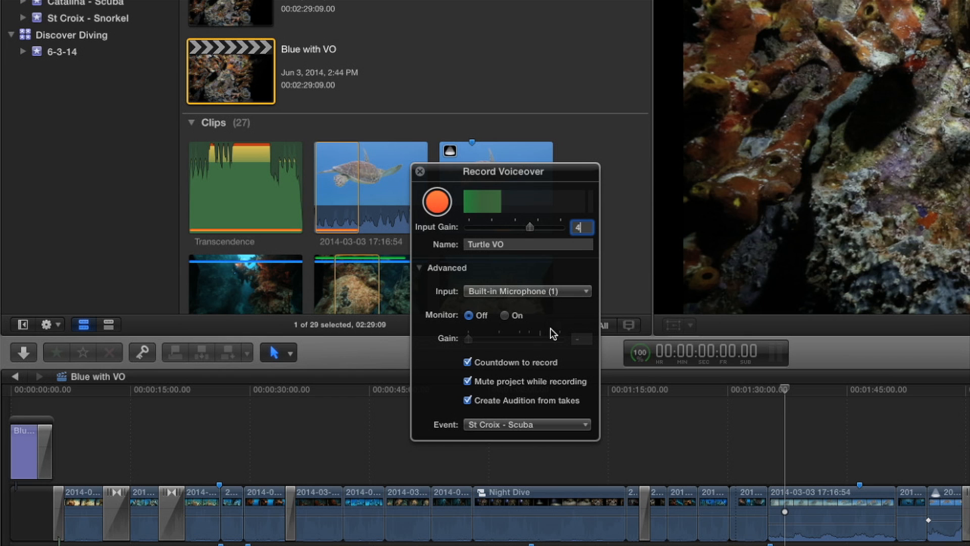
left_click(420, 266)
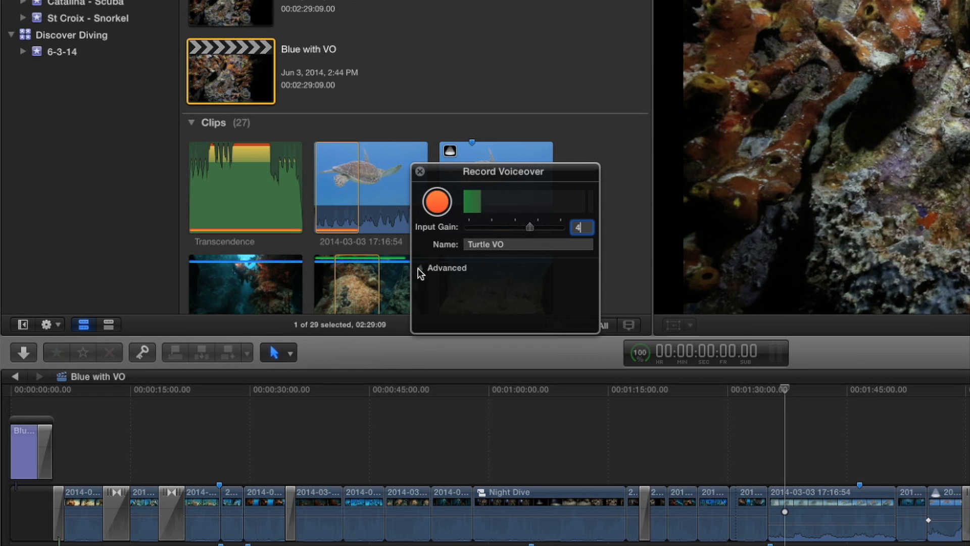
left_click(422, 268)
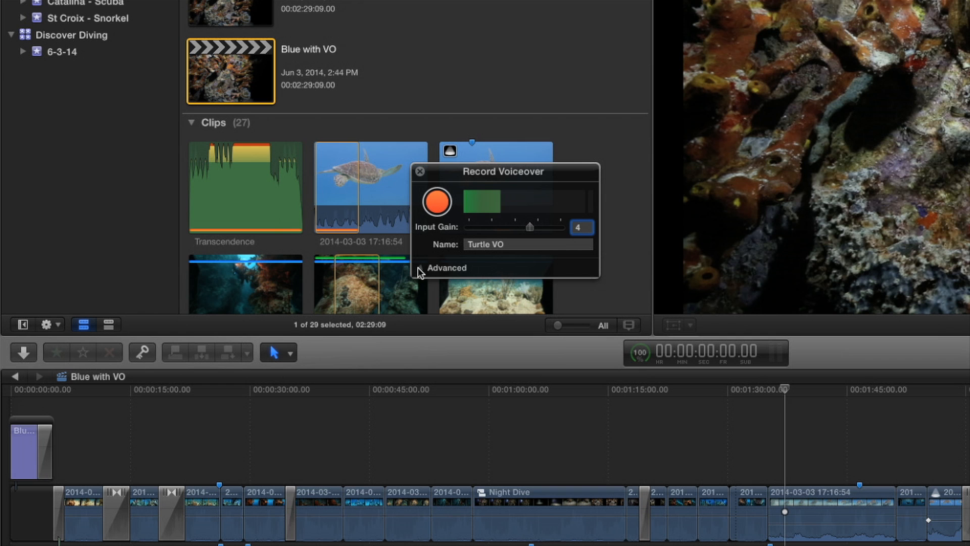
left_click(446, 267)
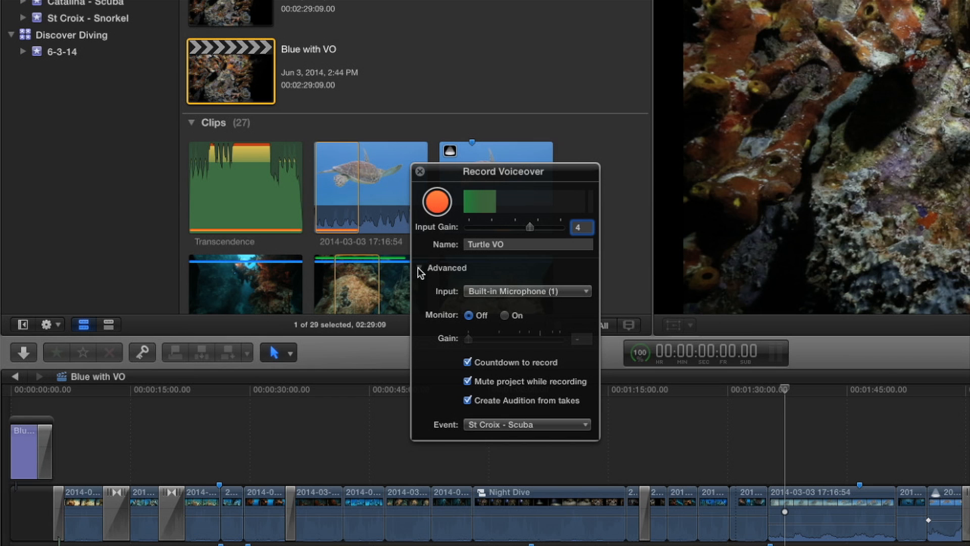
left_click(580, 227)
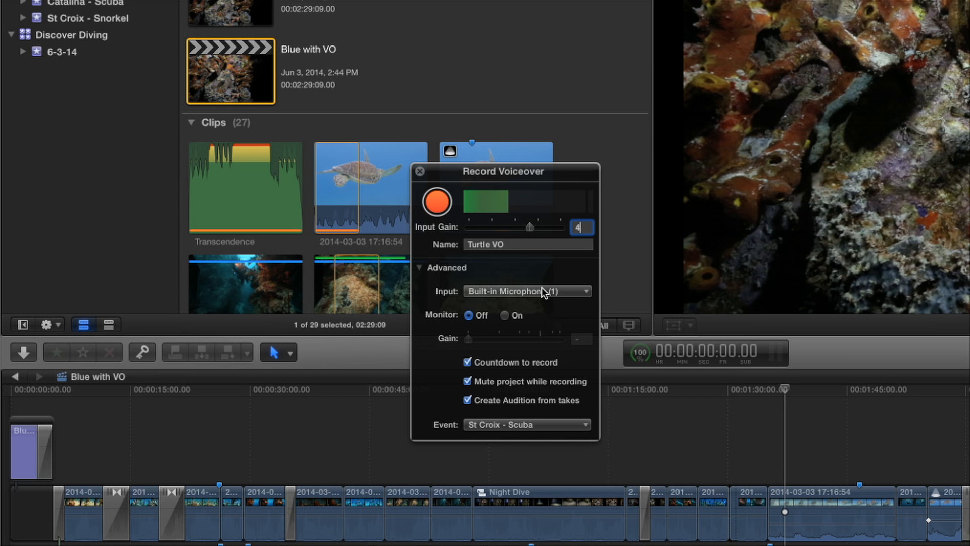
mouse_move(544, 291)
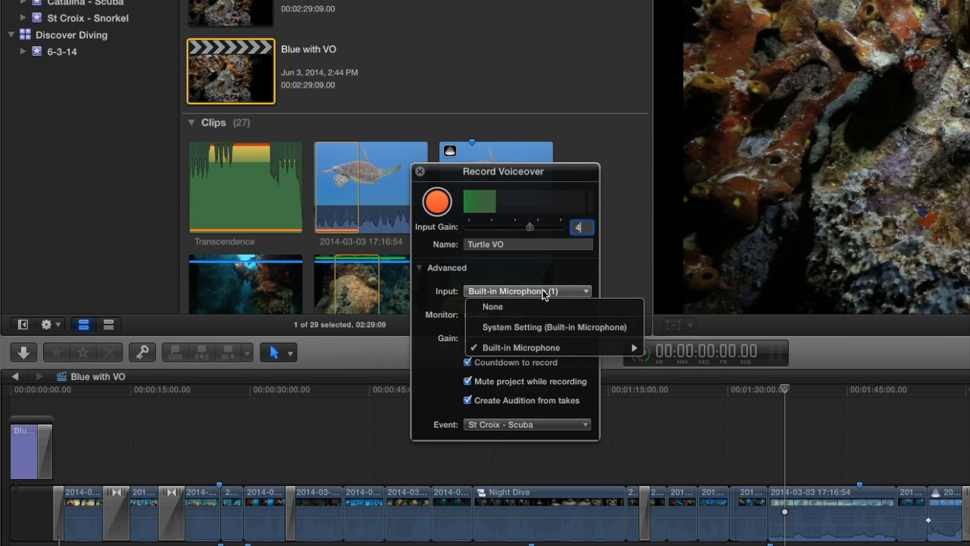
Keep Built-in Microphone as input and confirm recordings go to the St Croix - Scuba event.
left_click(518, 346)
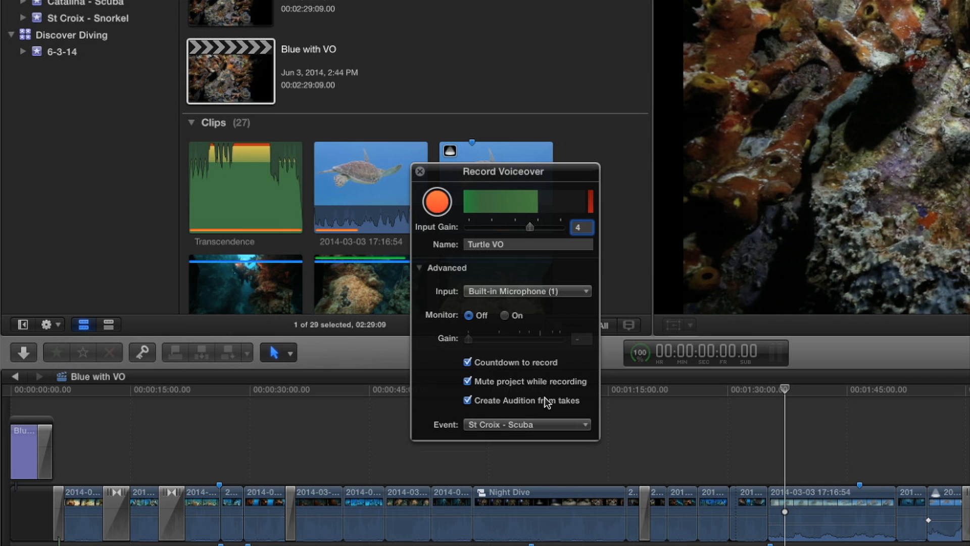
mouse_move(548, 404)
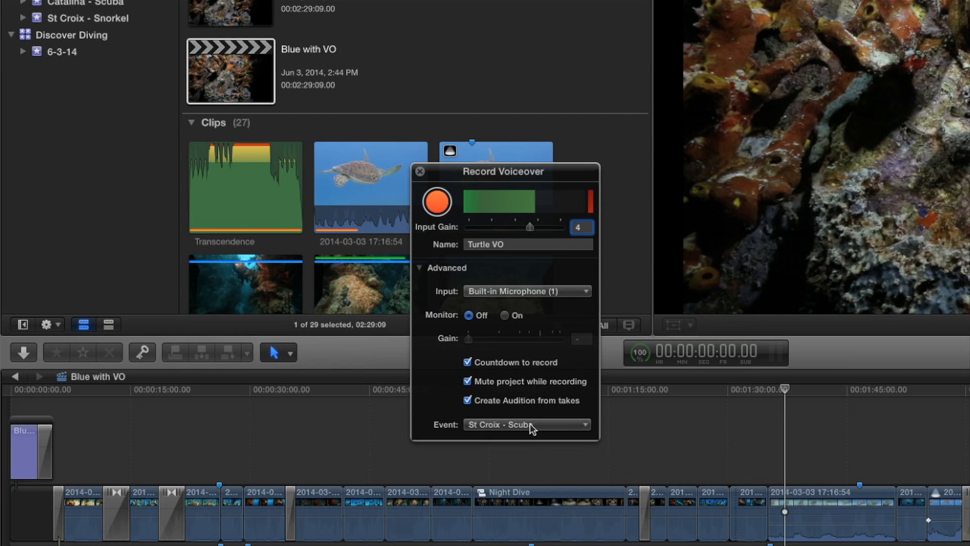
left_click(526, 424)
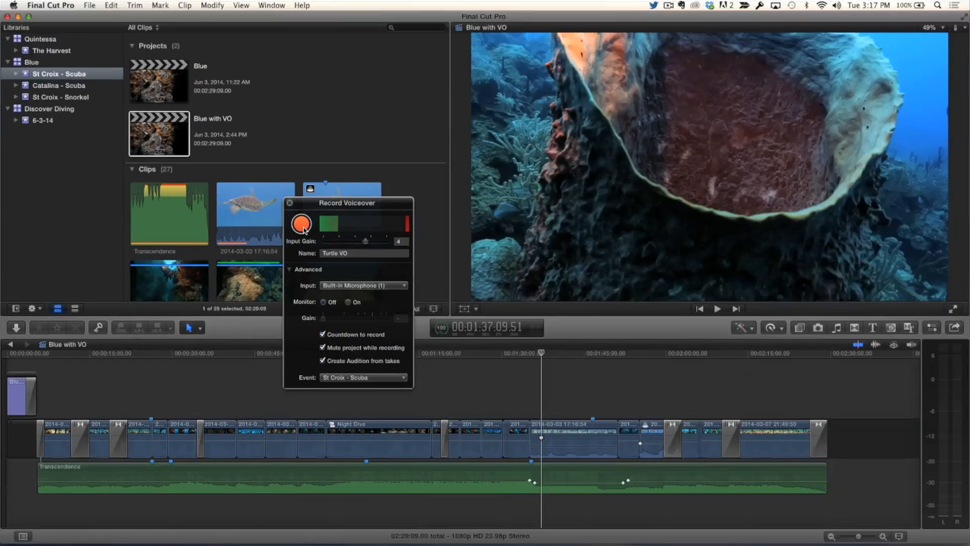
Record a Turtle VO take beneath the music at the turtle shot.
left_click(301, 223)
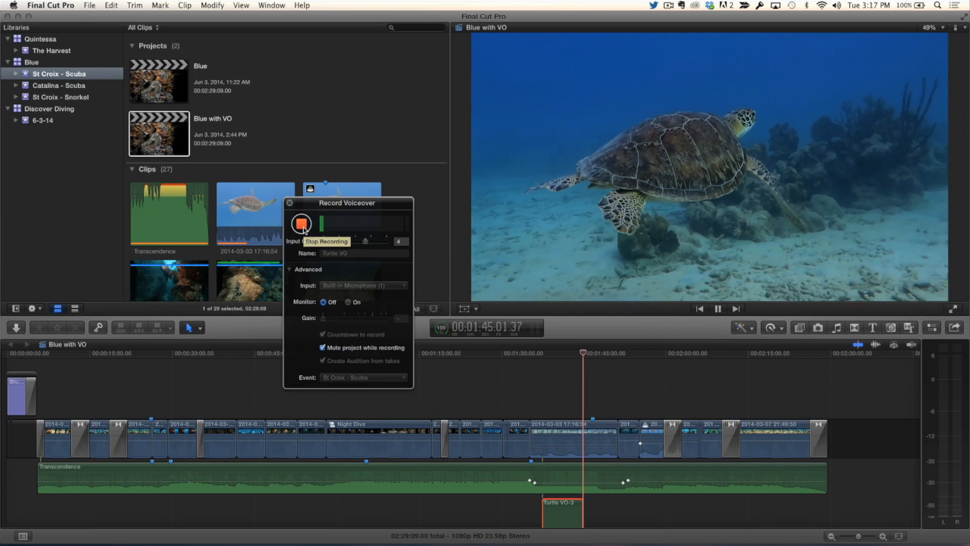
left_click(301, 223)
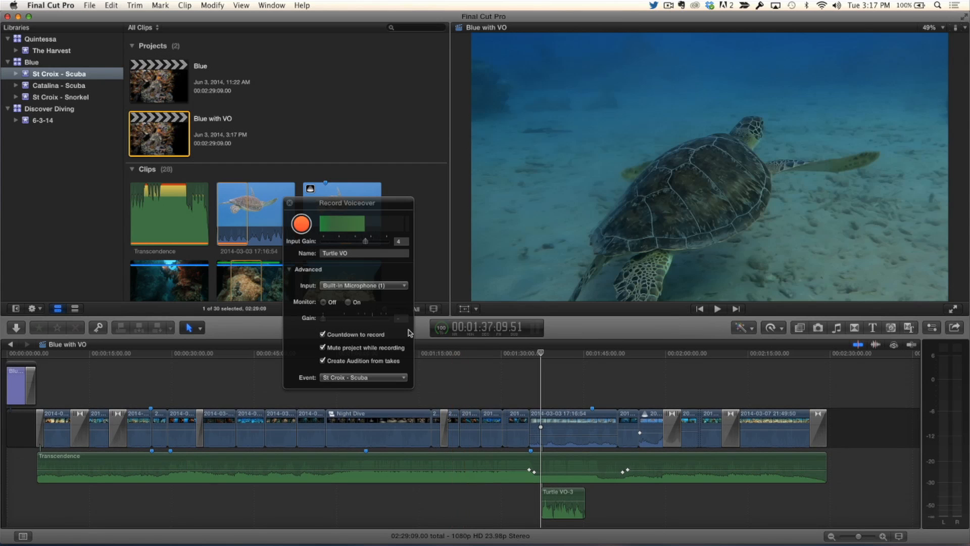
Record another take, preview the Turtle VO-4 audition takes, and keep the current take with Done.
left_click(300, 224)
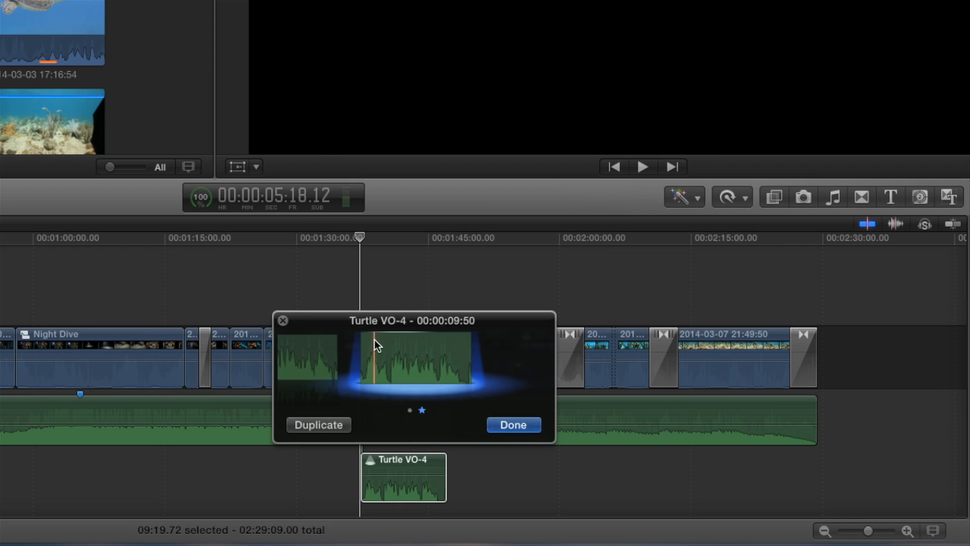
left_click(641, 166)
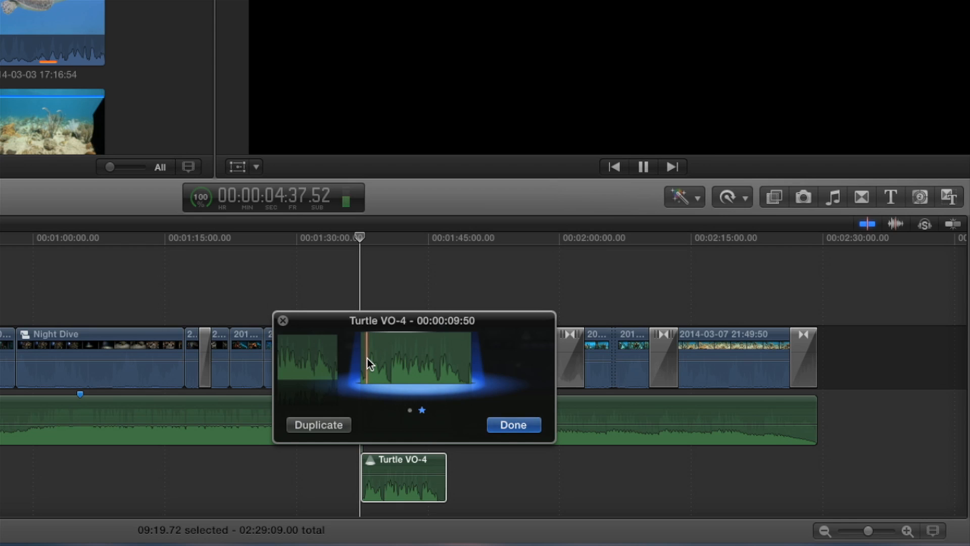
left_click(643, 167)
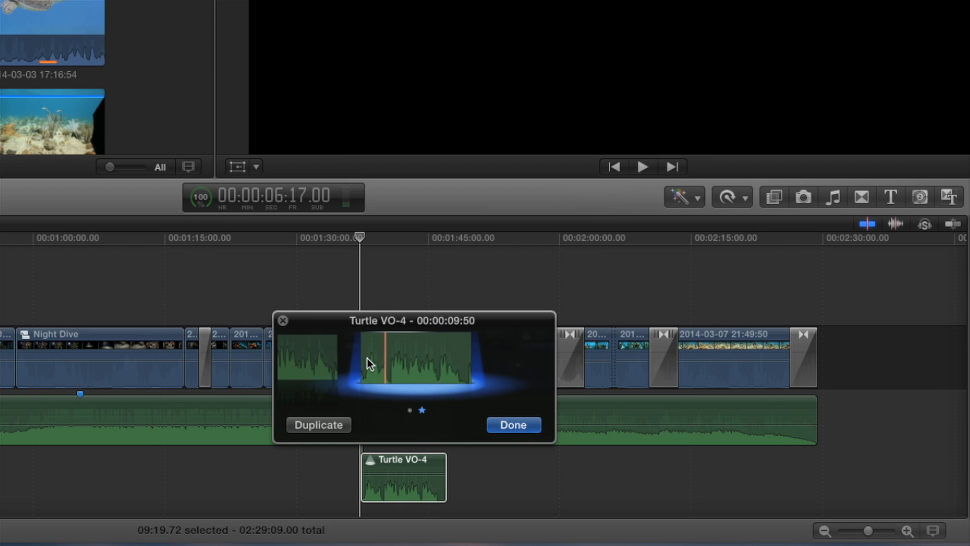
left_click(641, 167)
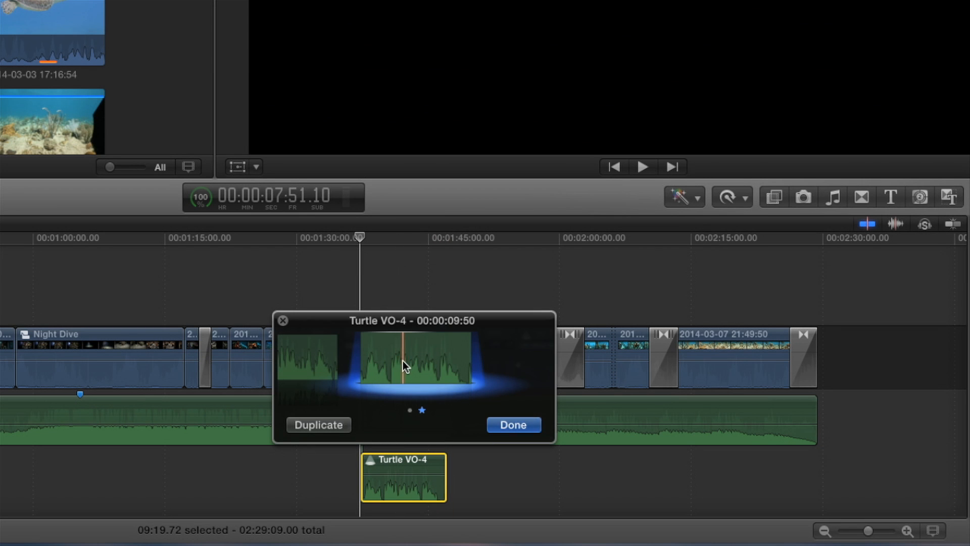
left_click(512, 424)
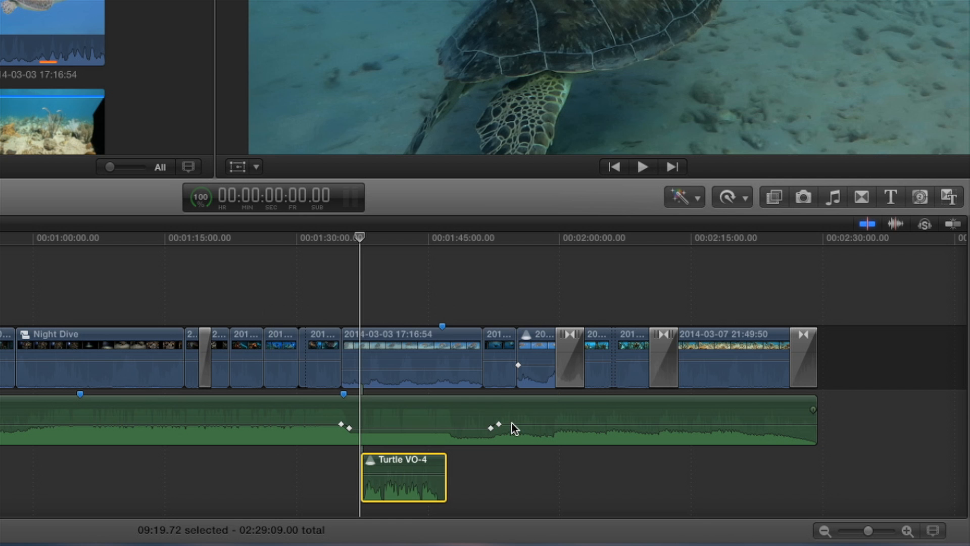
left_click(360, 289)
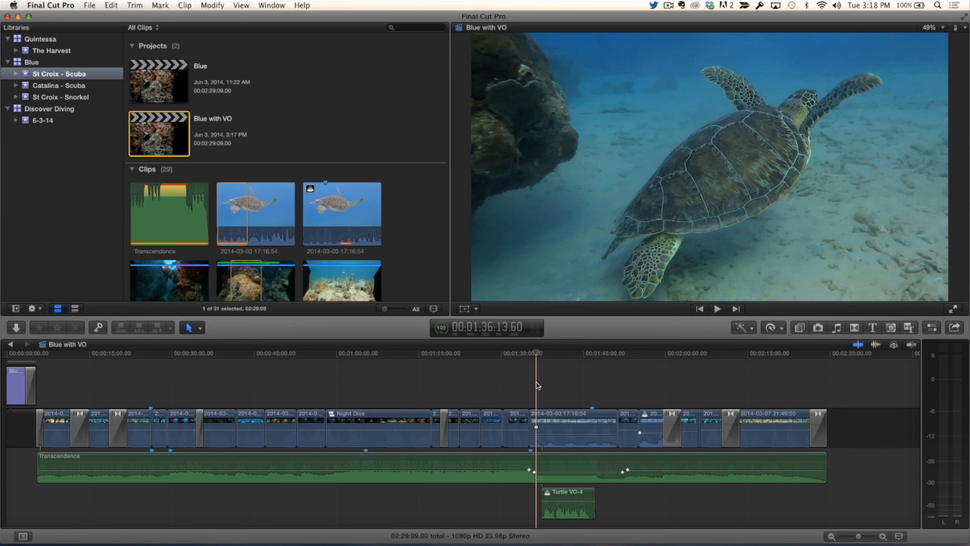
left_click(717, 308)
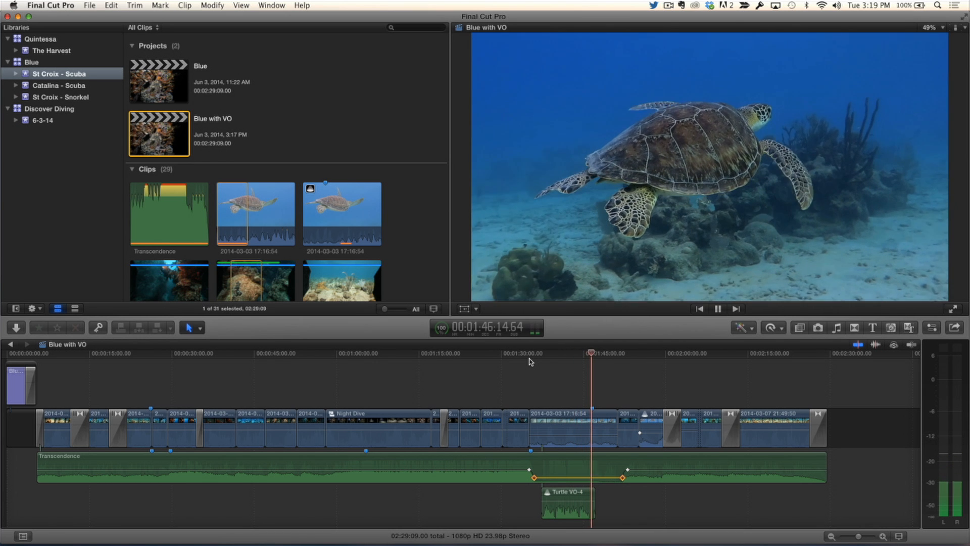
left_click(565, 501)
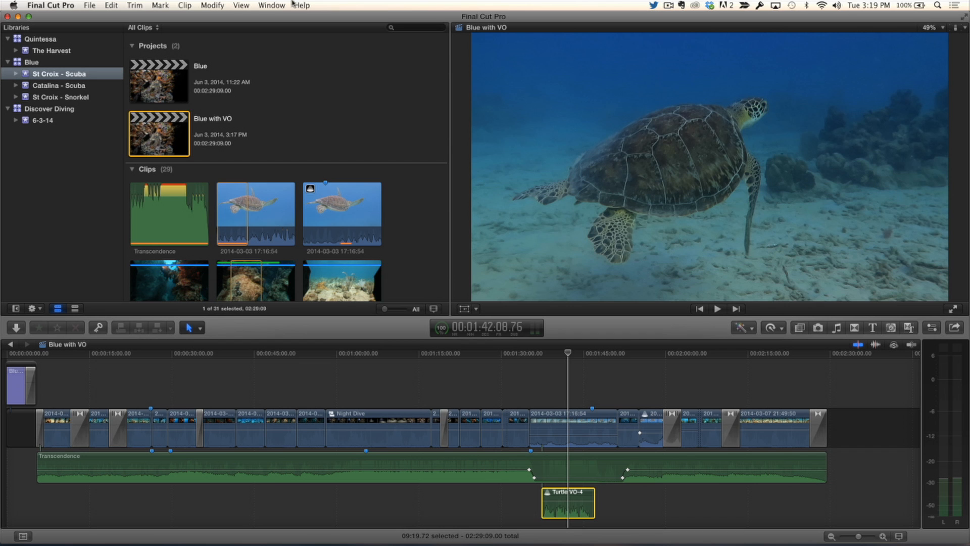
Bring up the Clip commands to break the Turtle VO-4 audition apart.
left_click(184, 5)
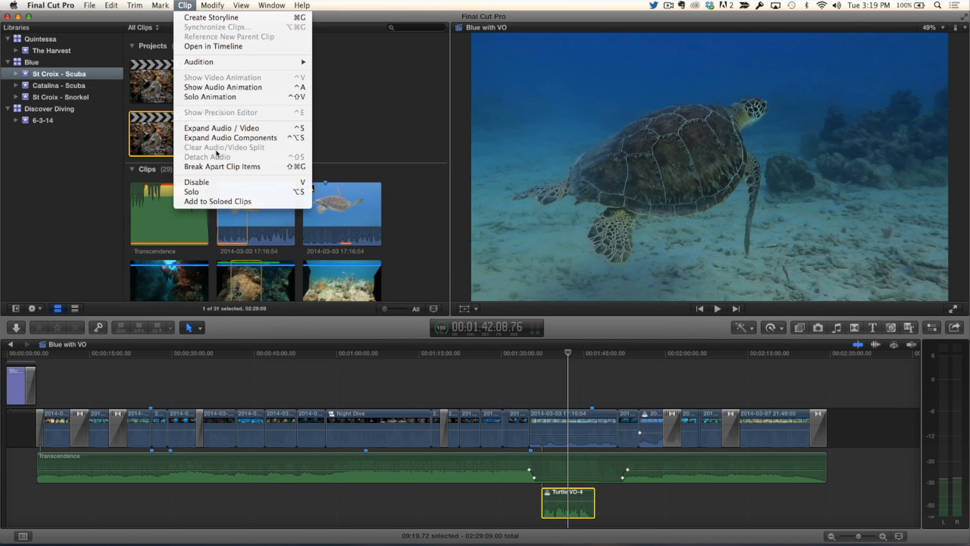
mouse_move(222, 167)
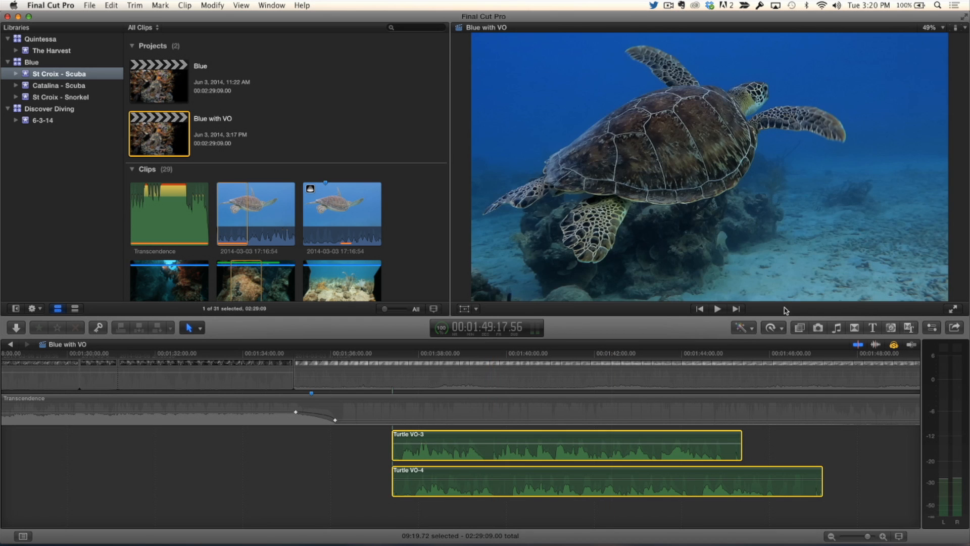
Select Turtle VO-3 and shorten its end to keep just the opening portion, then review playback.
left_click(605, 501)
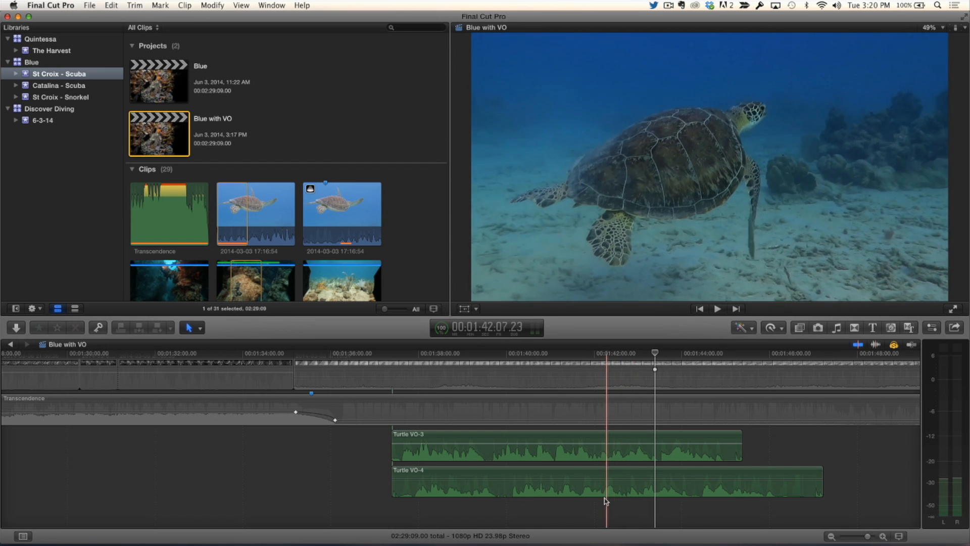
left_click(594, 481)
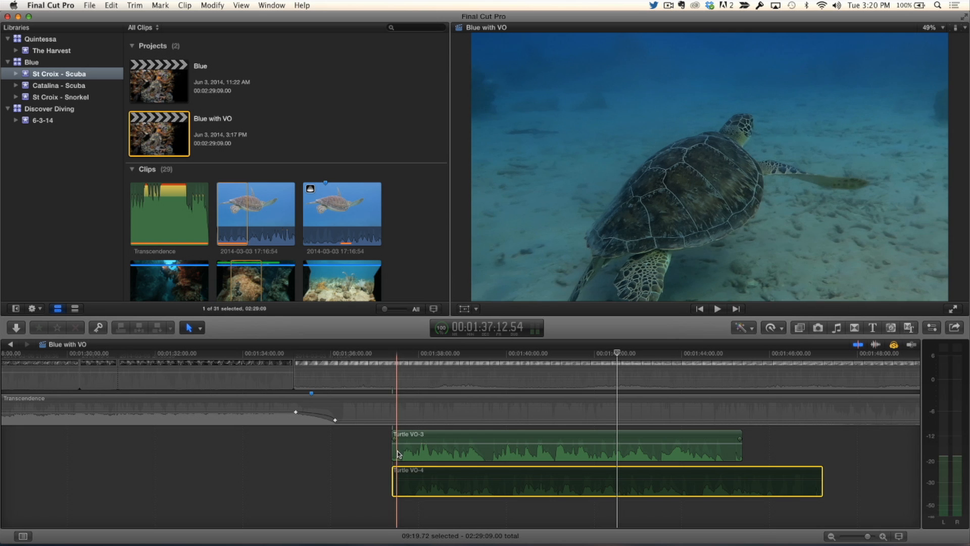
left_click(717, 308)
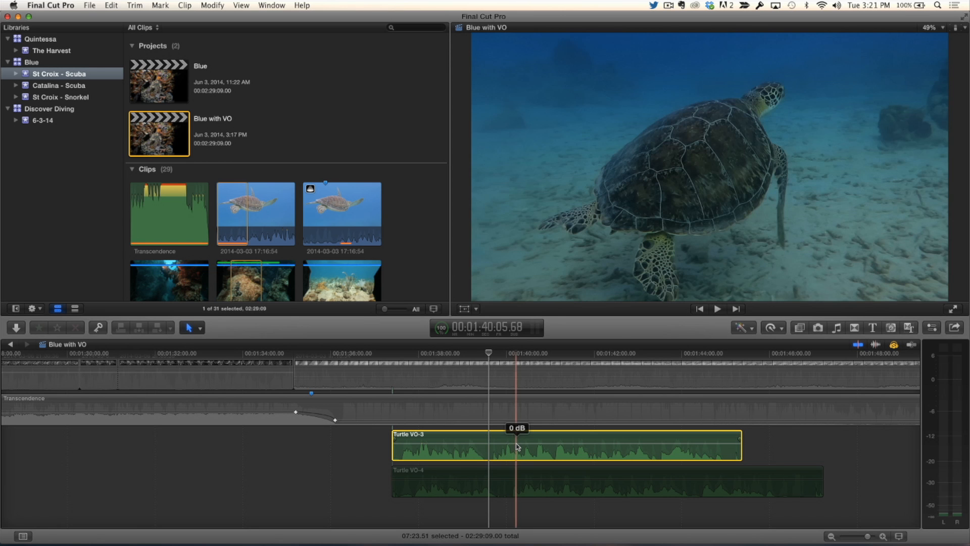
left_click_drag(516, 445, 487, 446)
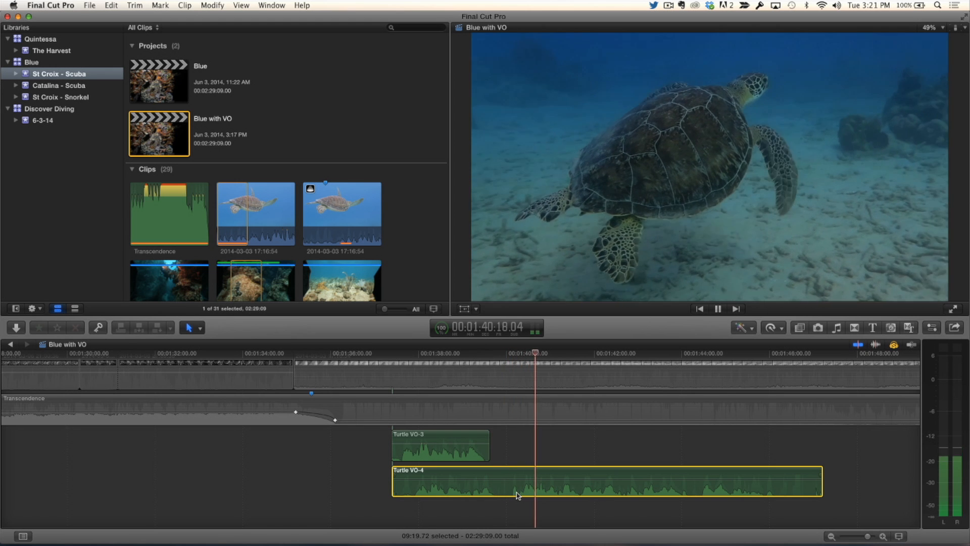
left_click(718, 308)
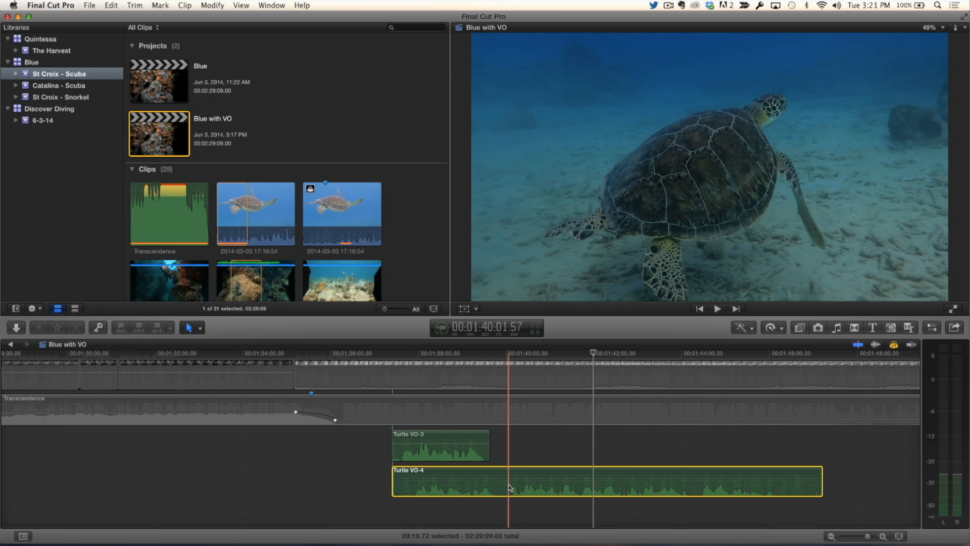
Mark a middle range of Turtle VO-4, trim to it, and play the combined voiceover.
left_click(189, 326)
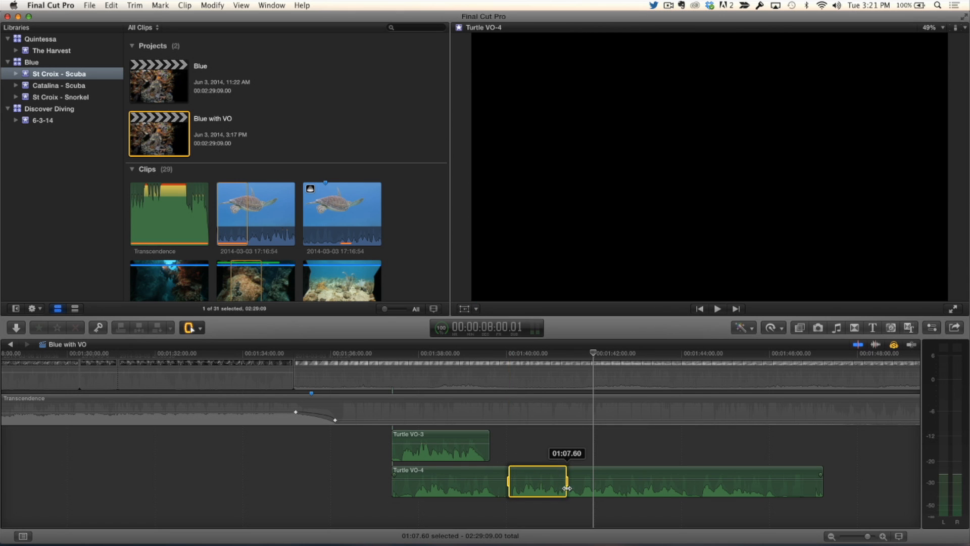
left_click_drag(566, 482, 781, 482)
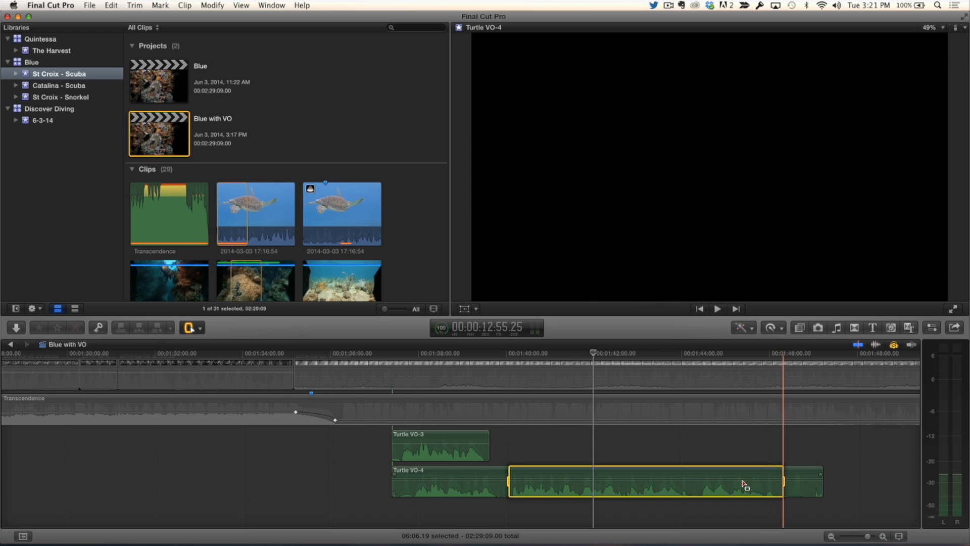
left_click(134, 5)
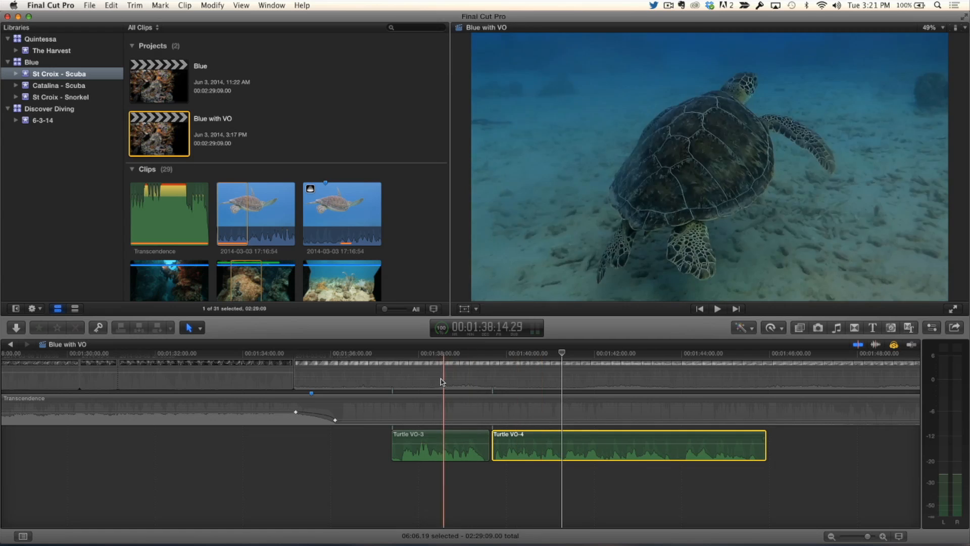
left_click(717, 309)
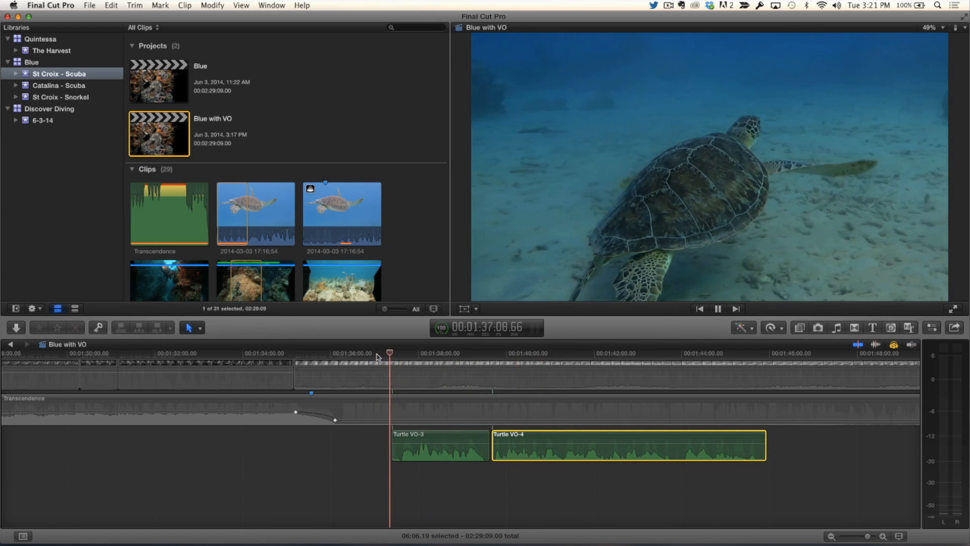